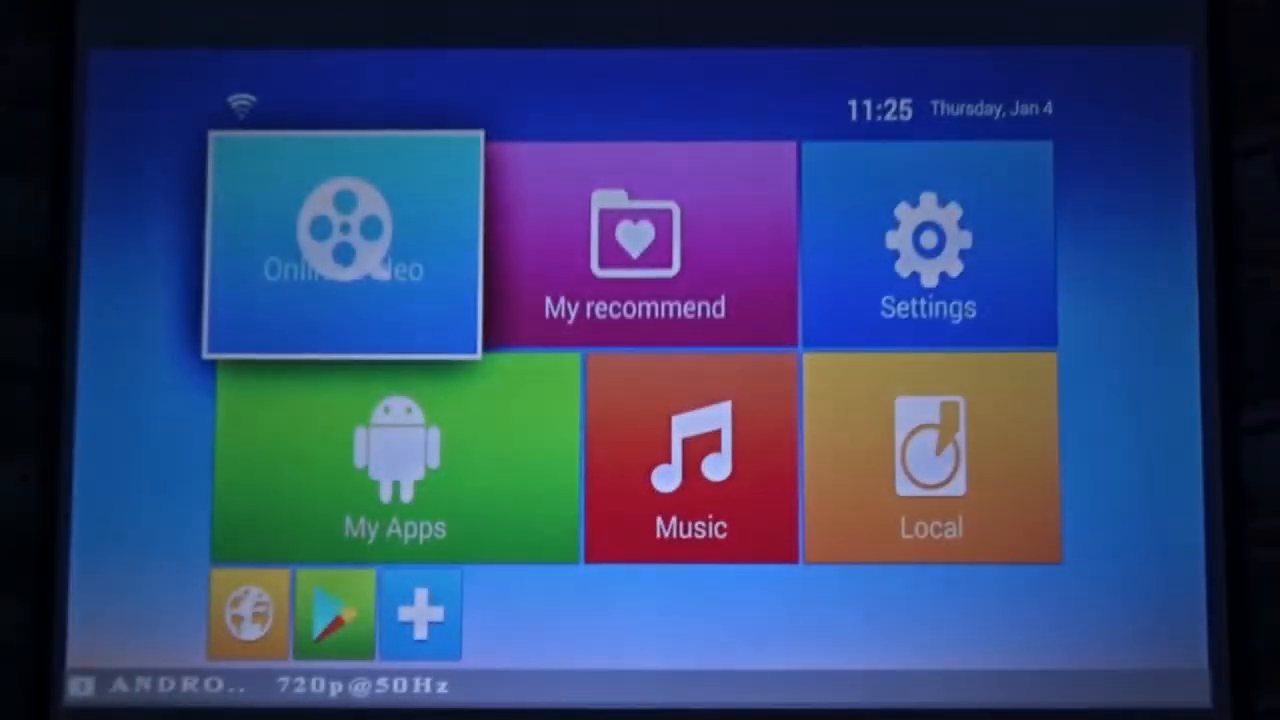
Step: Look into the installed apps collection, then return to the launcher home screen
{"action": "left_click", "coordinate": [394, 470]}
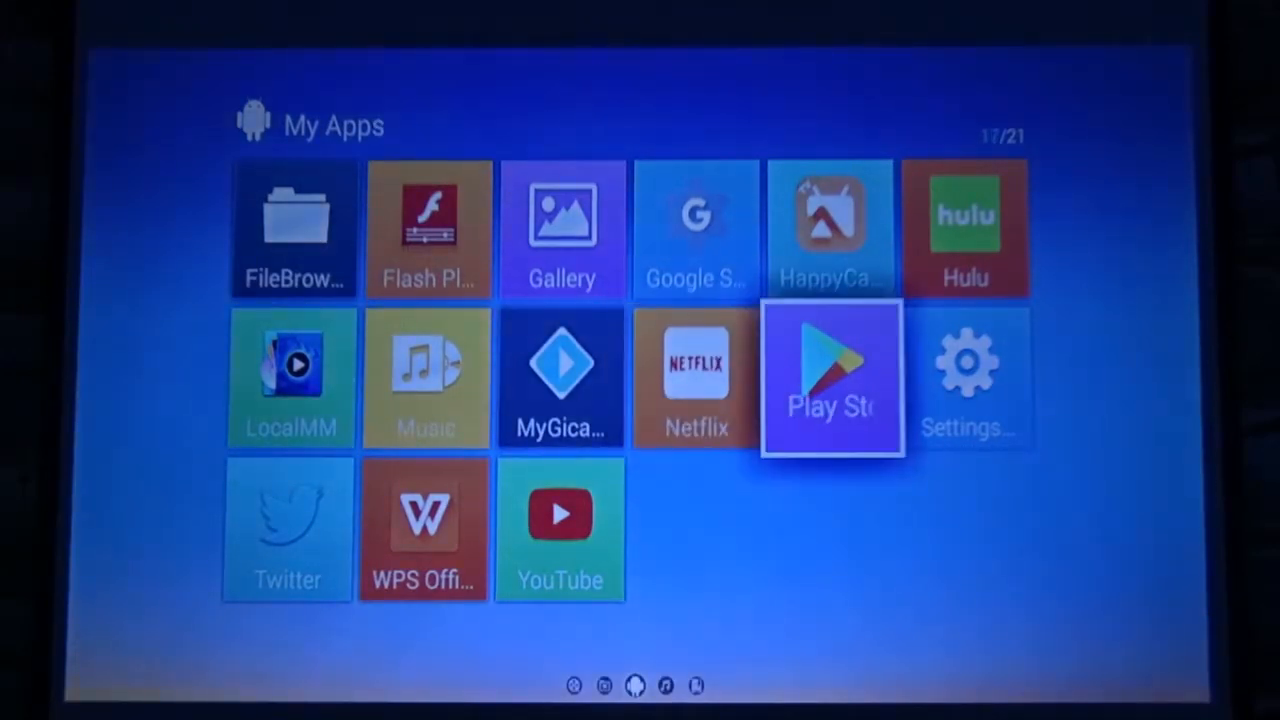
{"action": "key", "text": "left"}
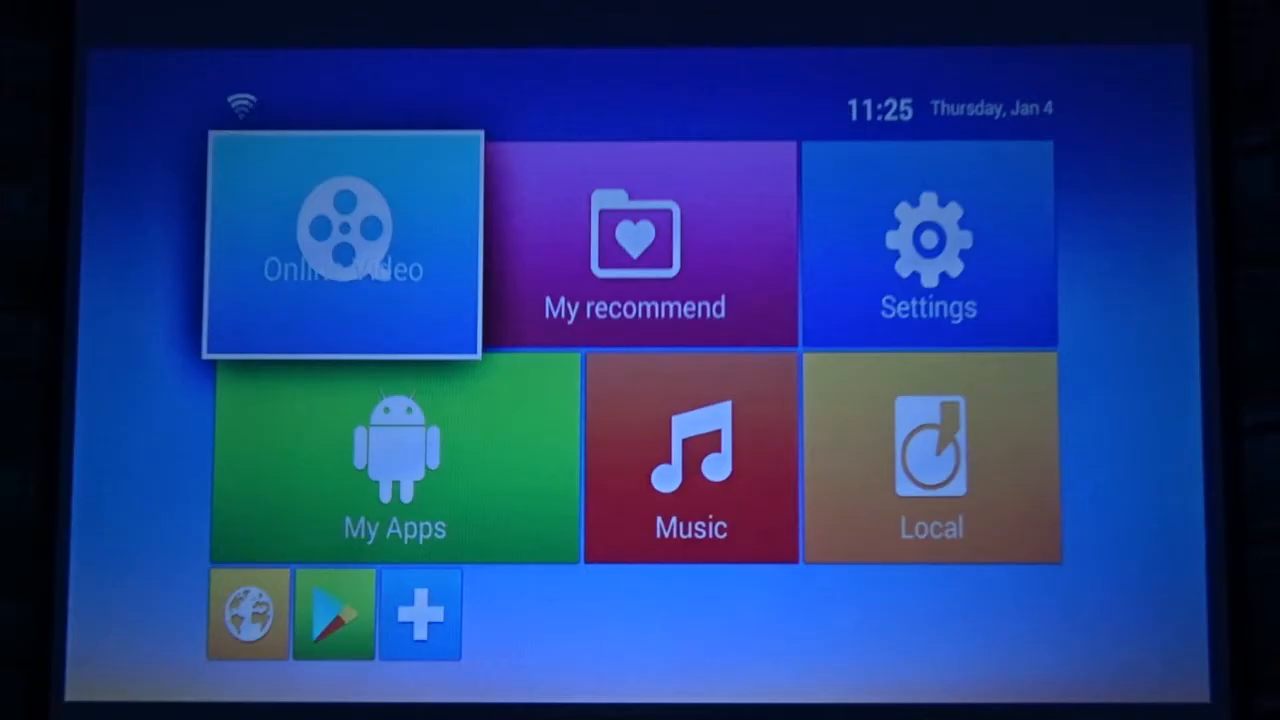
Step: Open the box Settings, switch to the Other tab and enter More Settings for full Android settings
{"action": "left_click", "coordinate": [928, 250]}
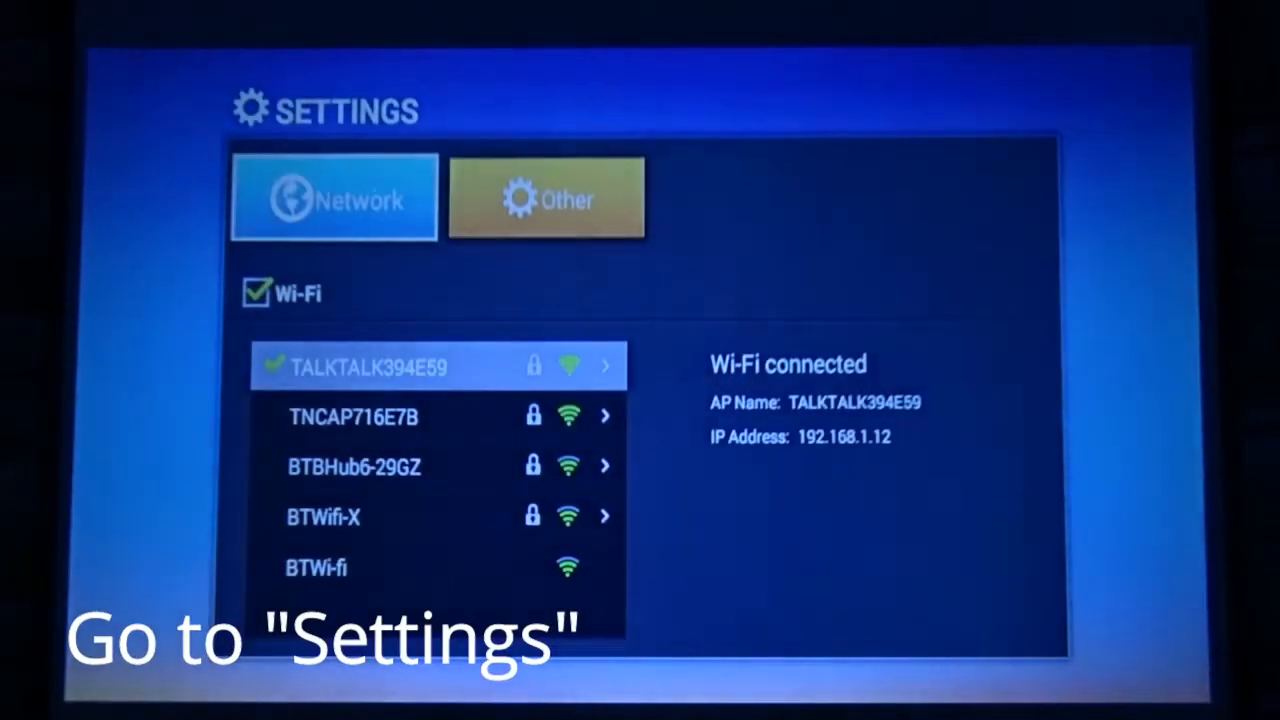
{"action": "left_click", "coordinate": [546, 198]}
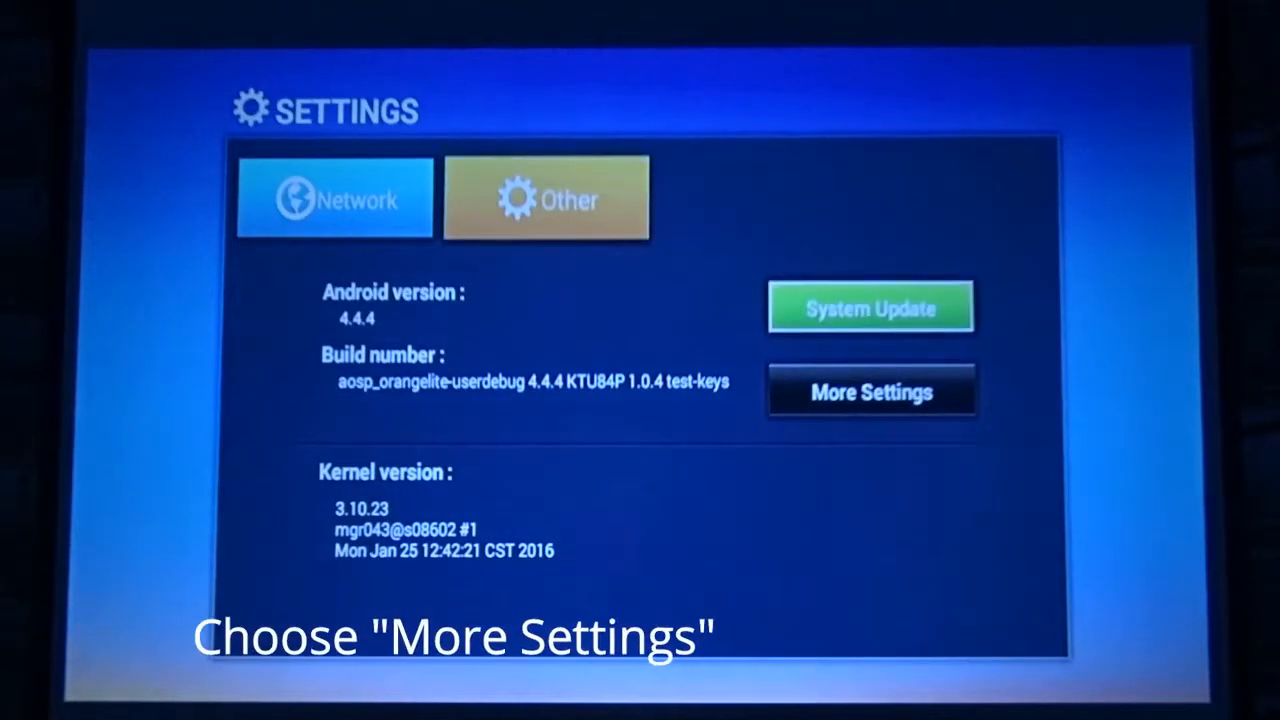
{"action": "left_click", "coordinate": [872, 392]}
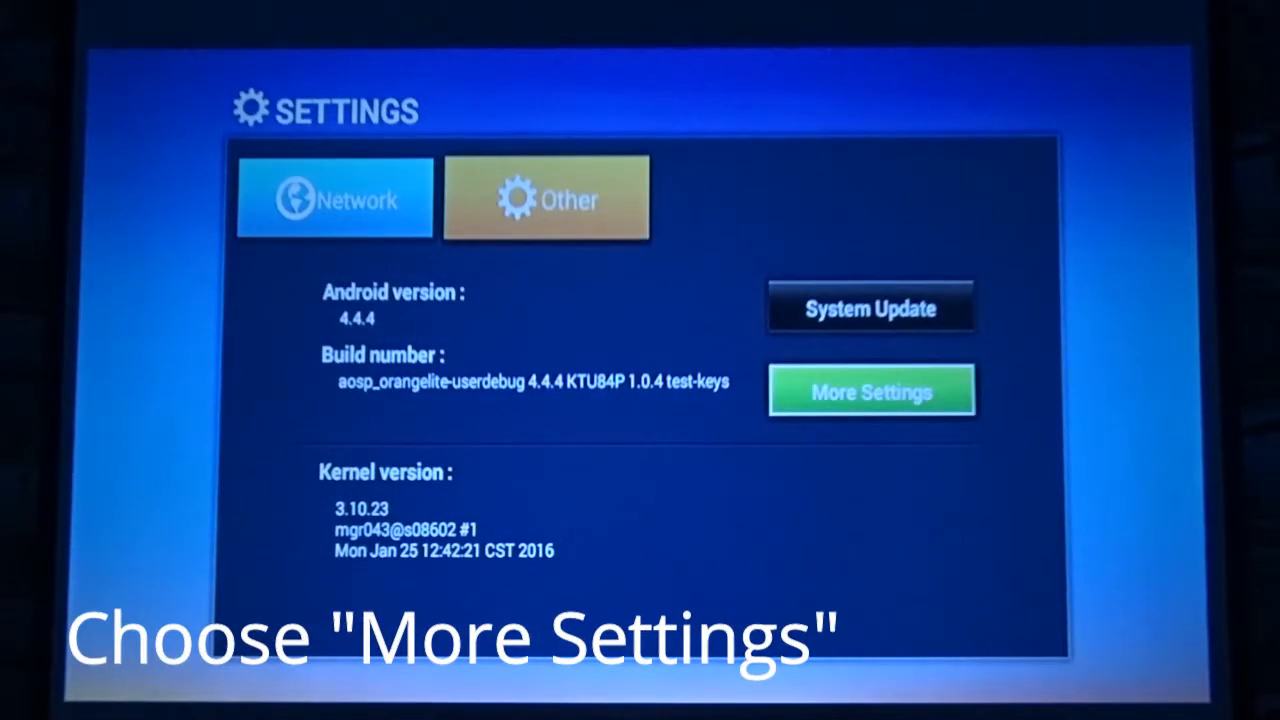
{"action": "left_click", "coordinate": [872, 390]}
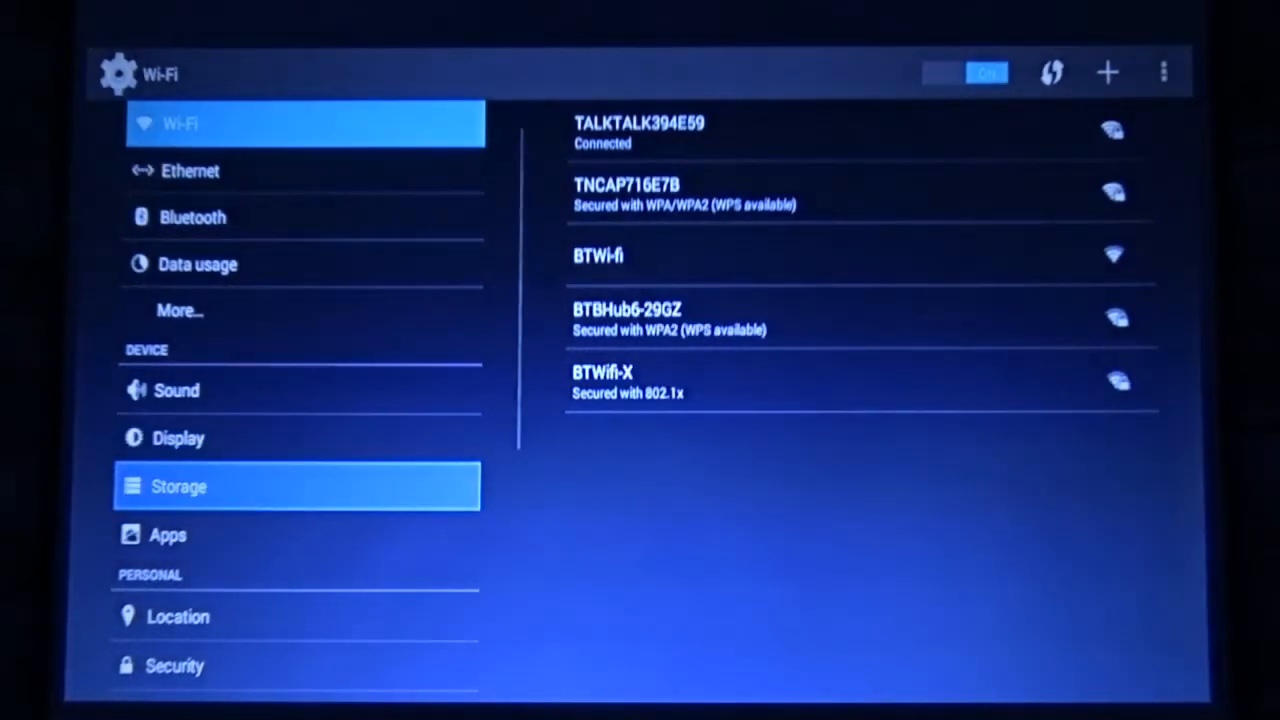
Step: Open the Apps section listing downloaded apps, including Netflix at 48.14MB
{"action": "left_click", "coordinate": [168, 536]}
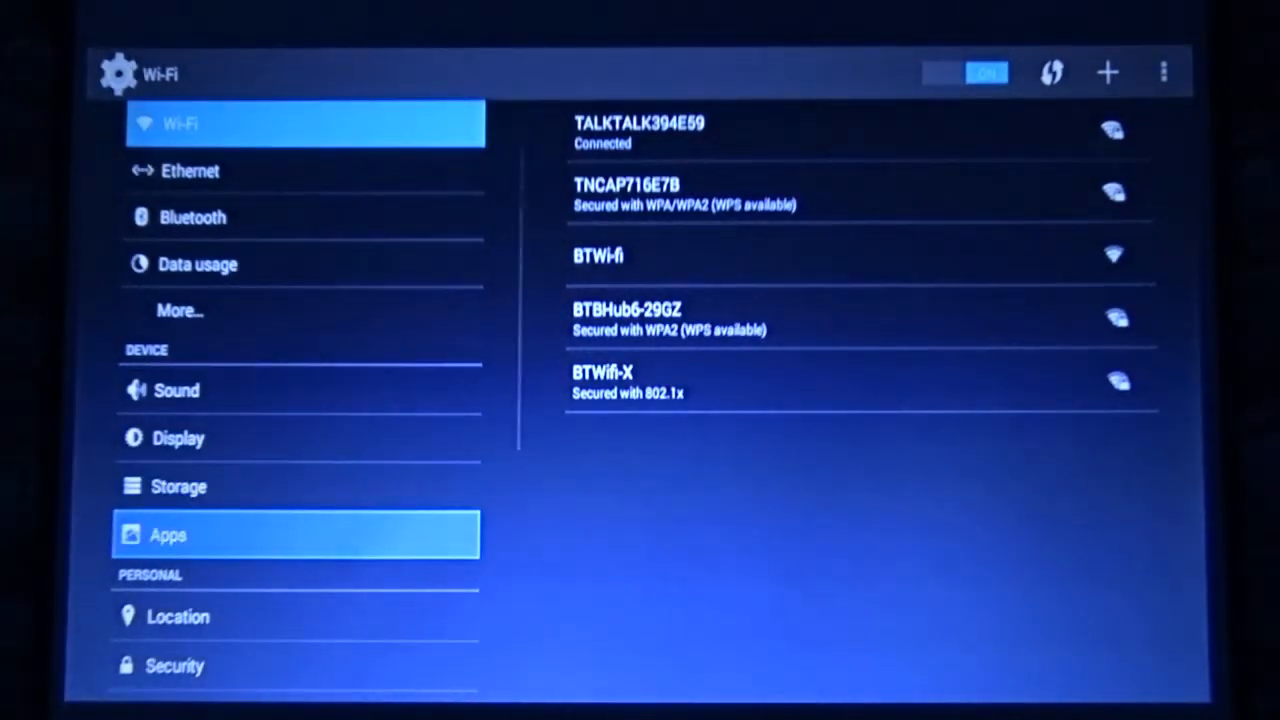
{"action": "left_click", "coordinate": [168, 536]}
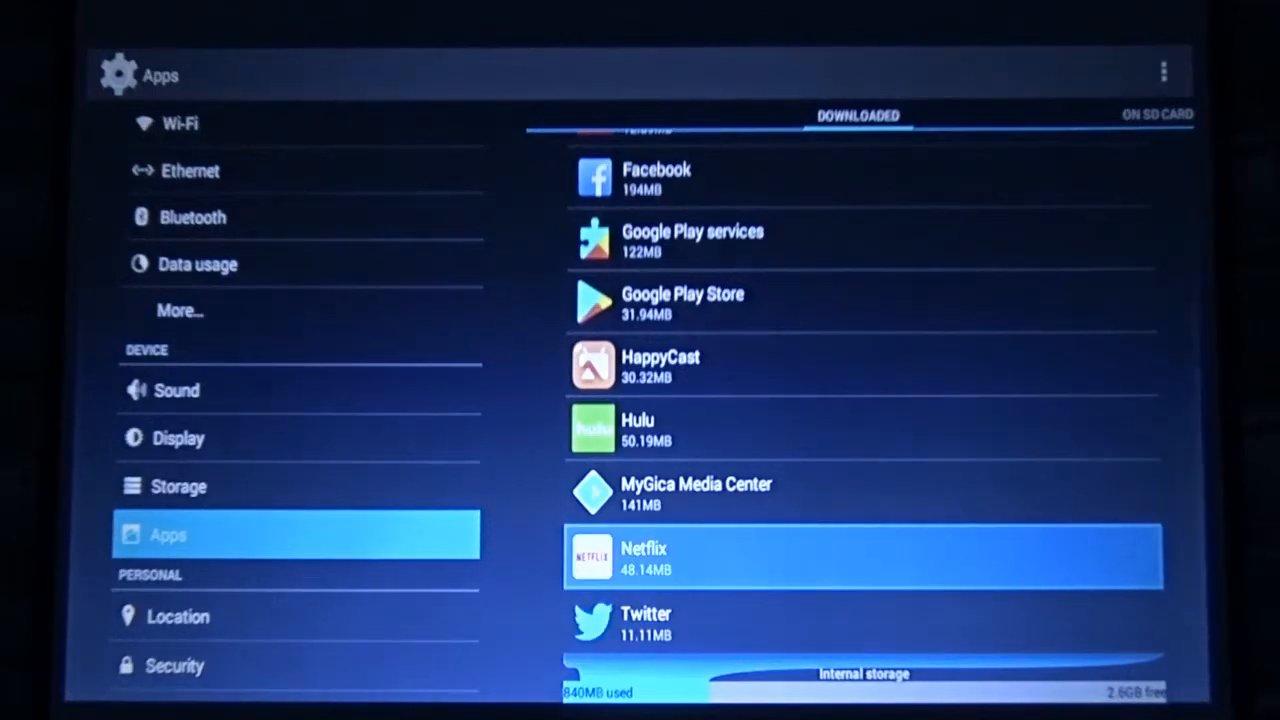
Step: Uninstall Netflix from its app details and confirm with OK
{"action": "left_click", "coordinate": [864, 558]}
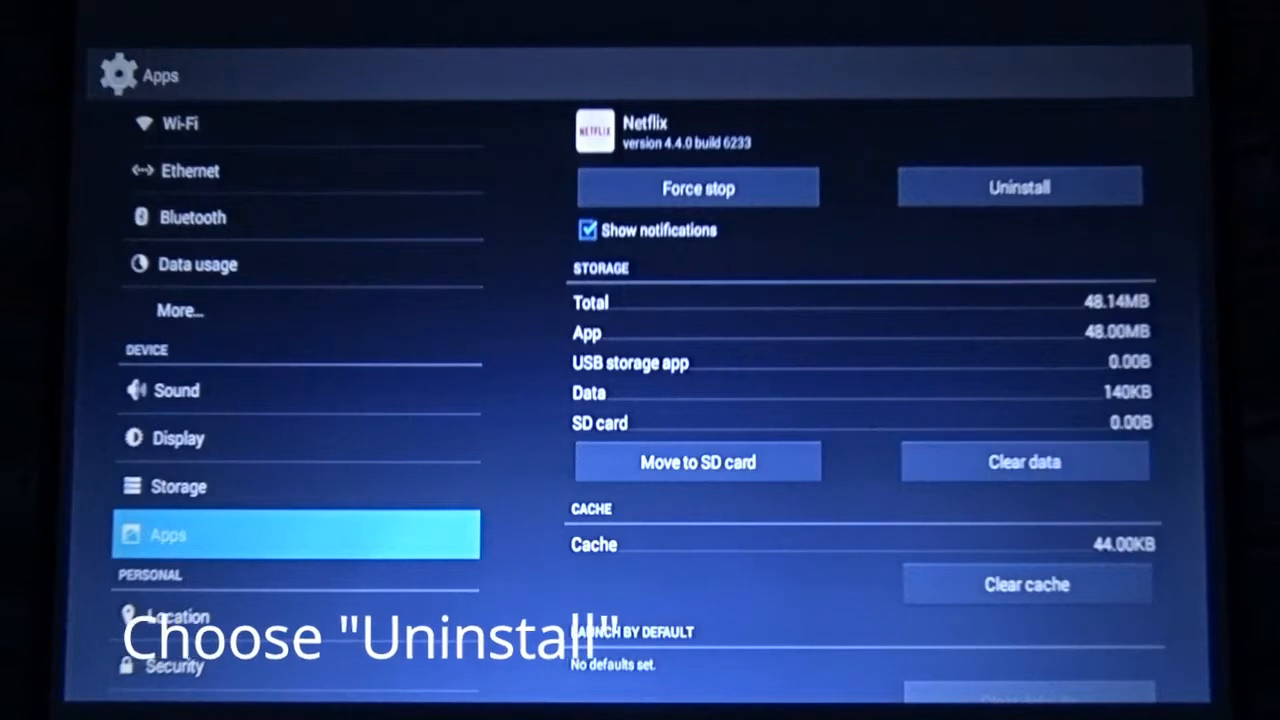
{"action": "left_click", "coordinate": [1020, 186]}
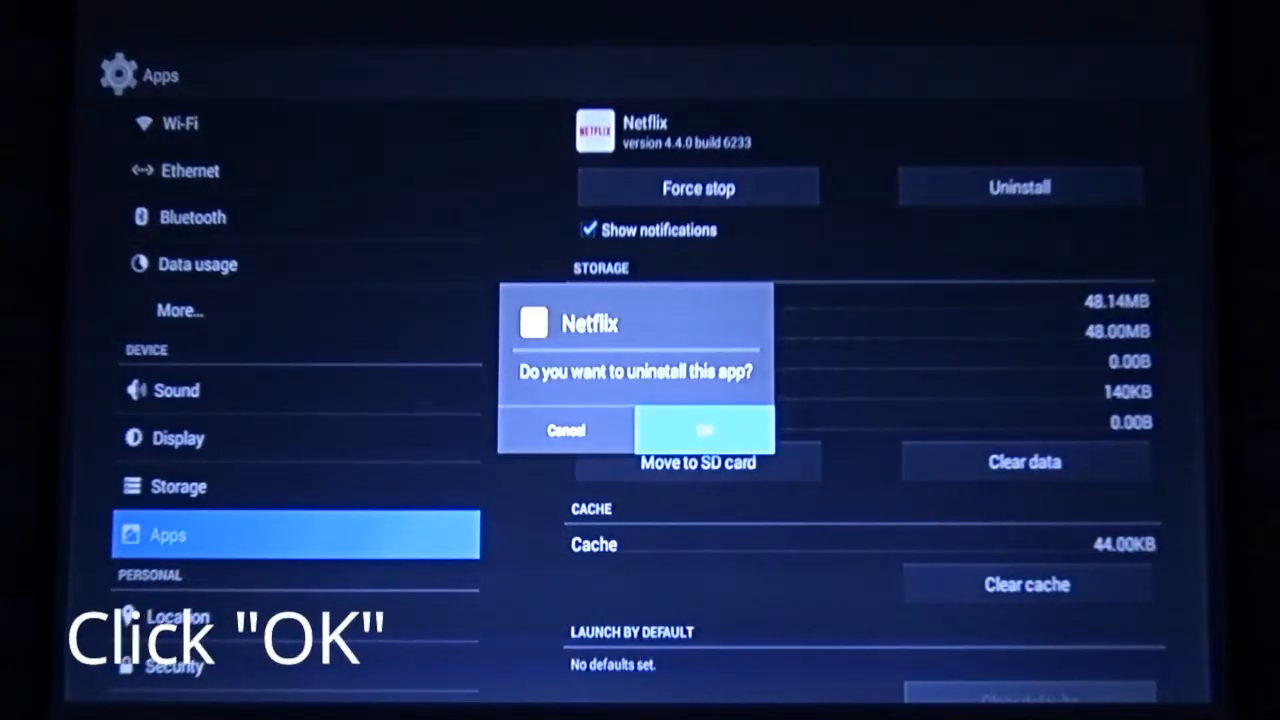
{"action": "left_click", "coordinate": [704, 430]}
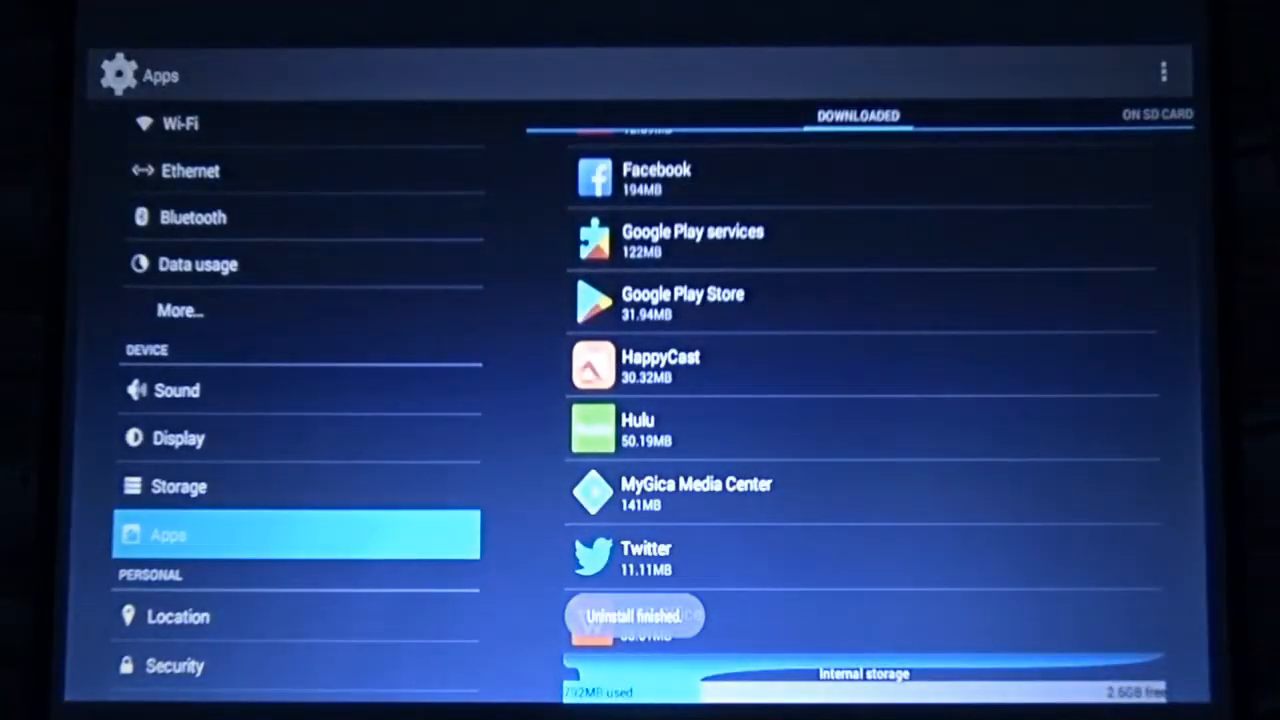